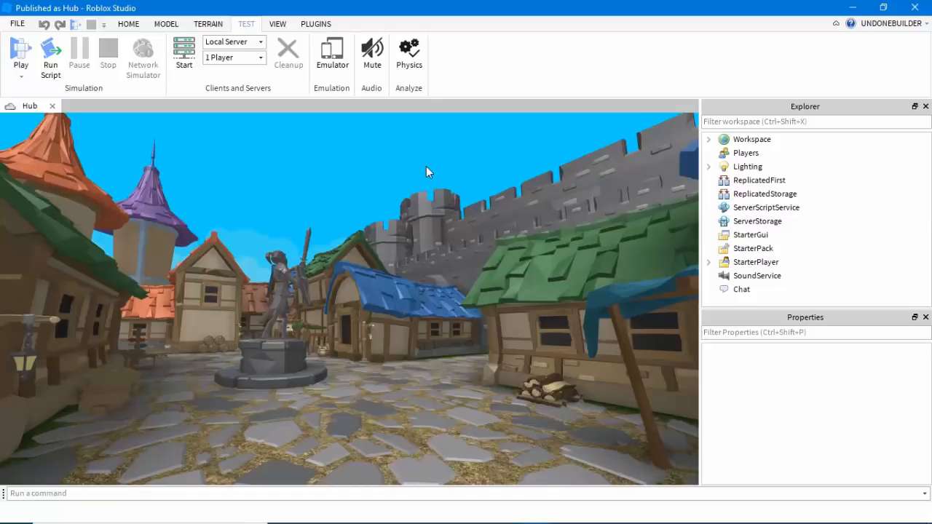
- Start a play test of the Hub medieval town from the Test tab
click(20, 55)
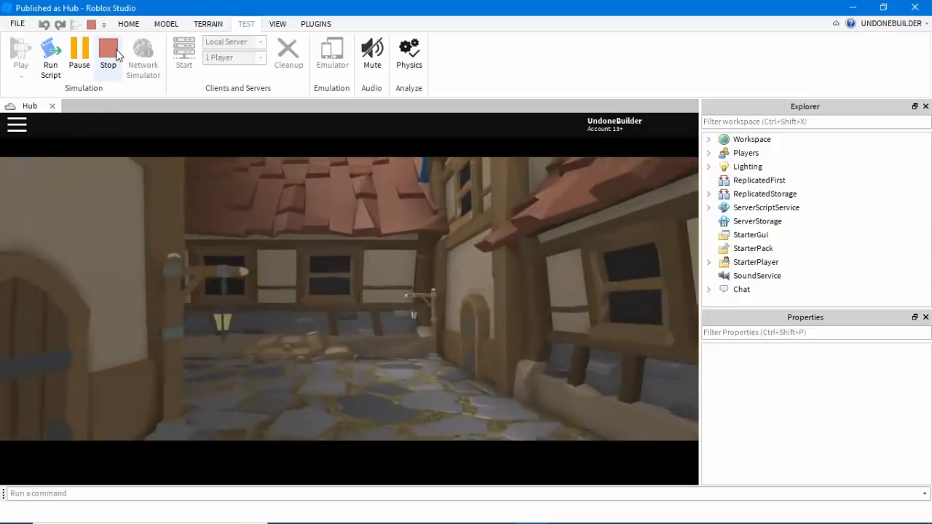
- Copy FreeCamera from Players' PlayerGui, stop the test, and paste it into StarterGui
click(108, 55)
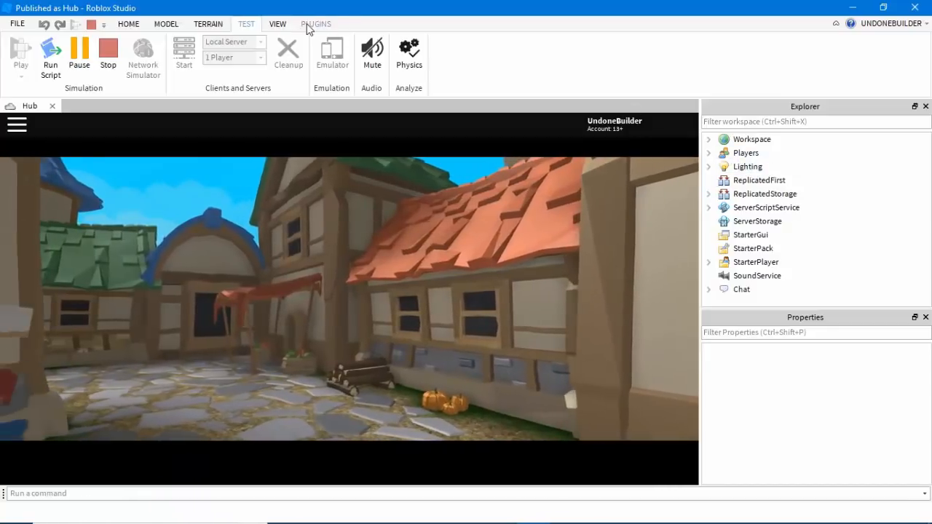
click(277, 23)
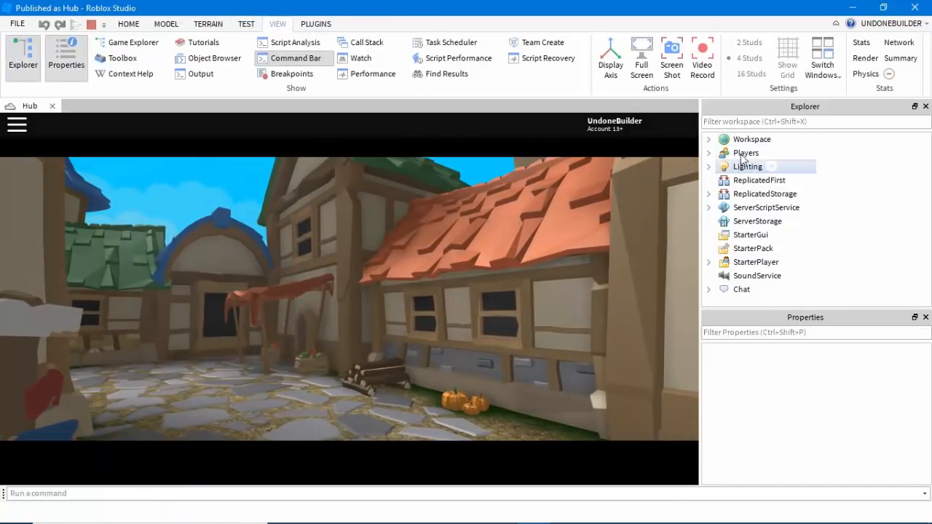
click(708, 153)
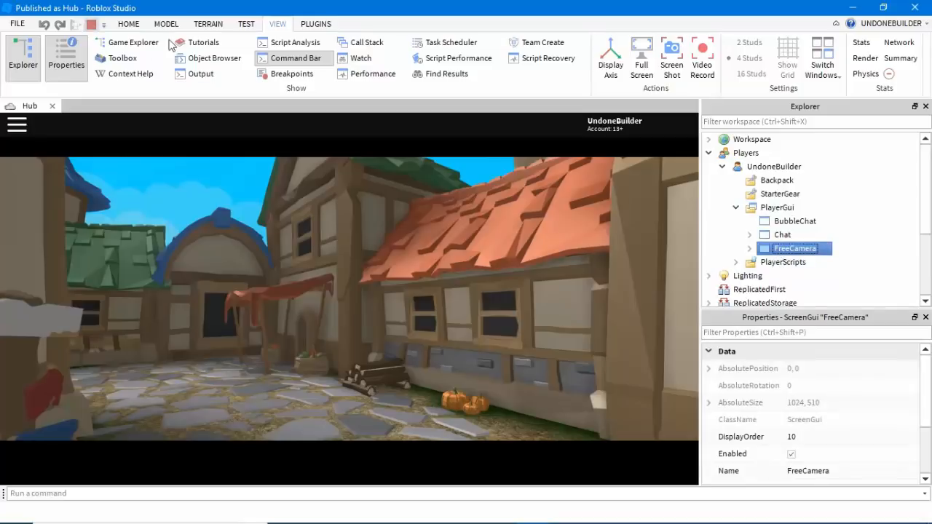
click(750, 235)
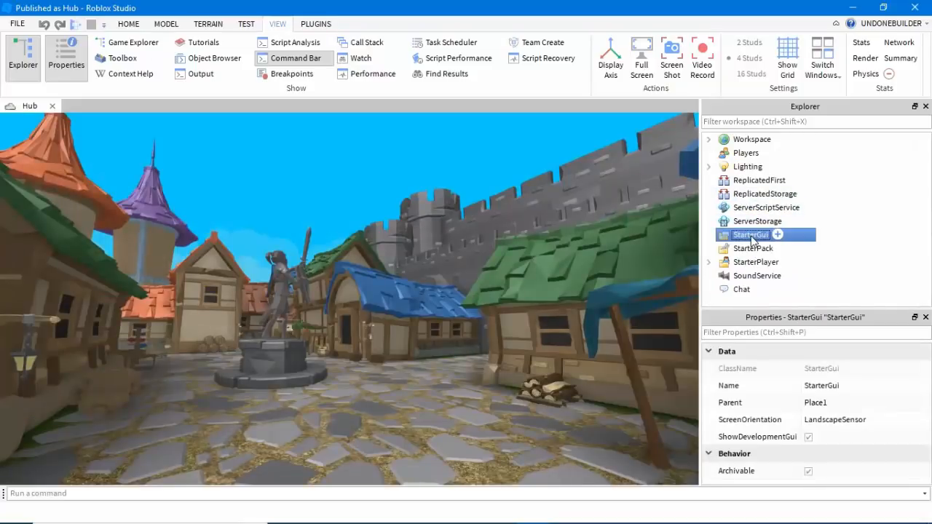
click(707, 234)
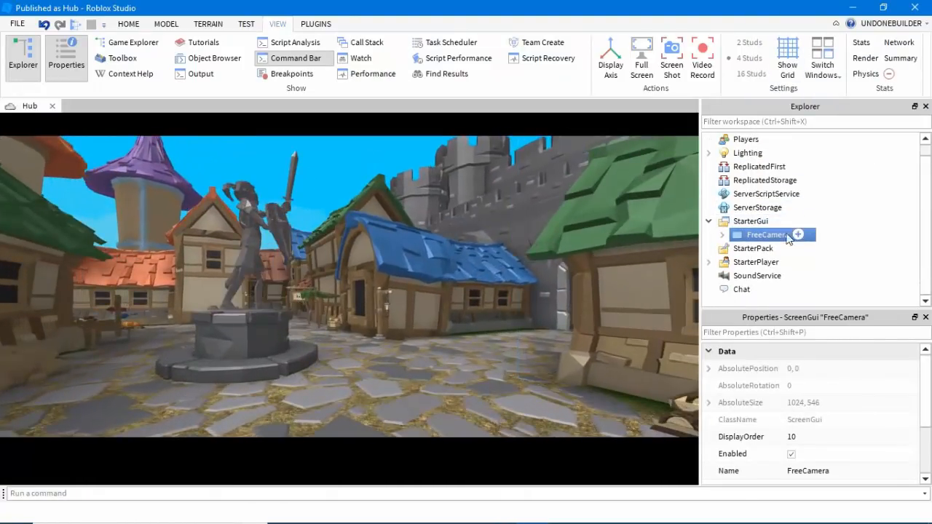
click(722, 234)
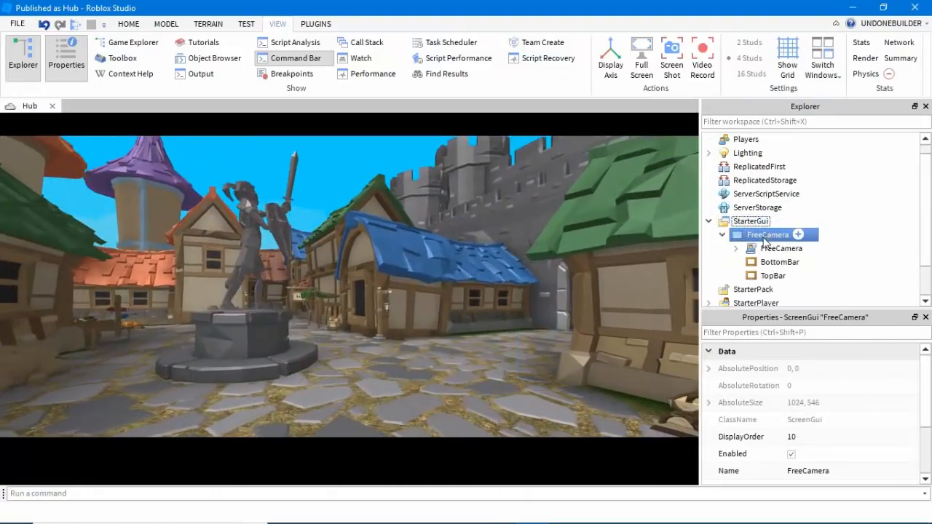
scroll(down, 3)
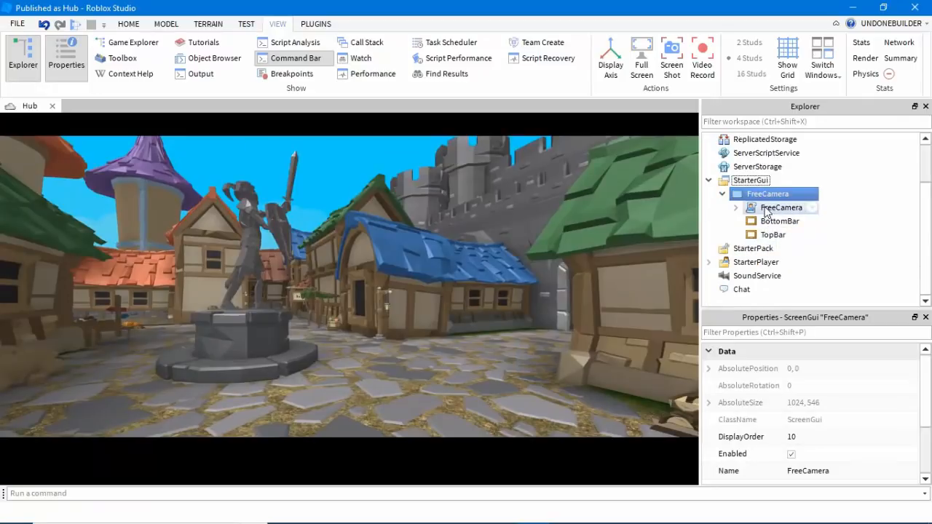
- Open the FreeCamera LocalScript, scroll to its SpeedModifier lines, then start a new play test
double_click(780, 208)
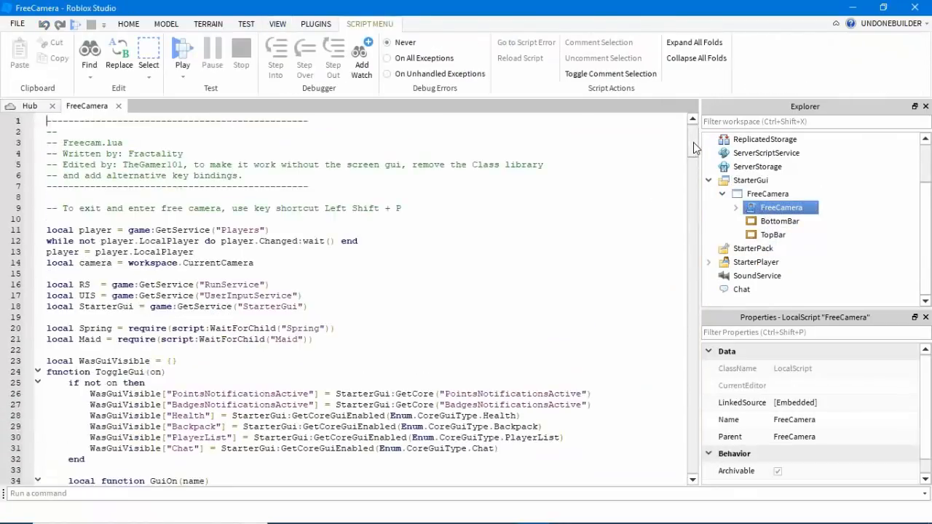
scroll(down, 3)
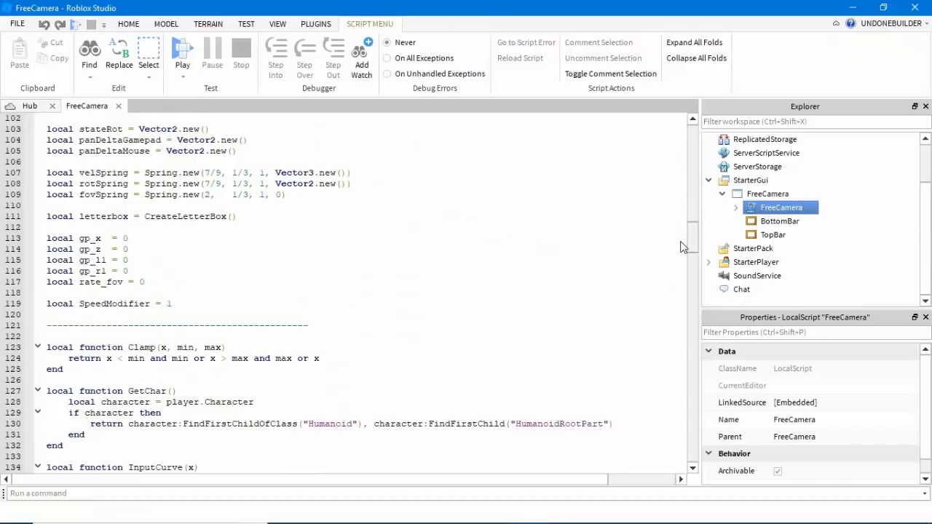
scroll(down, 3)
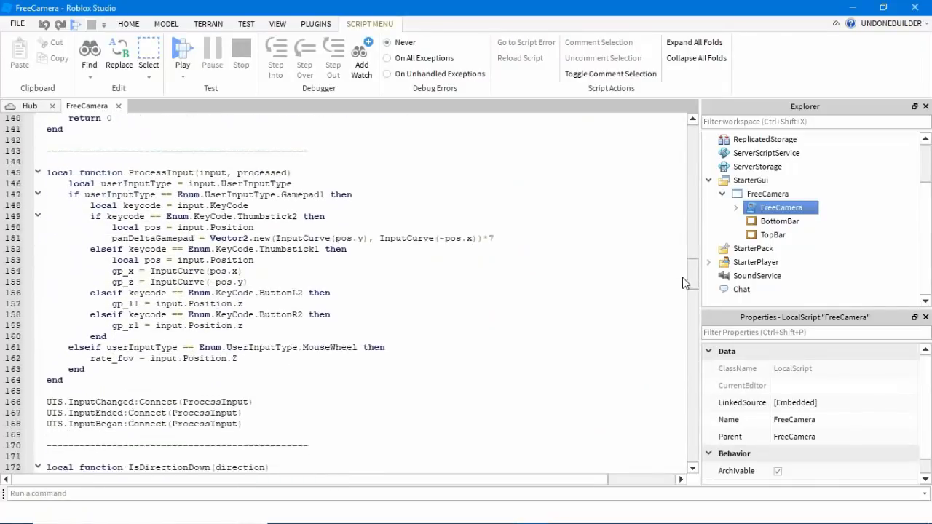
scroll(down, 3)
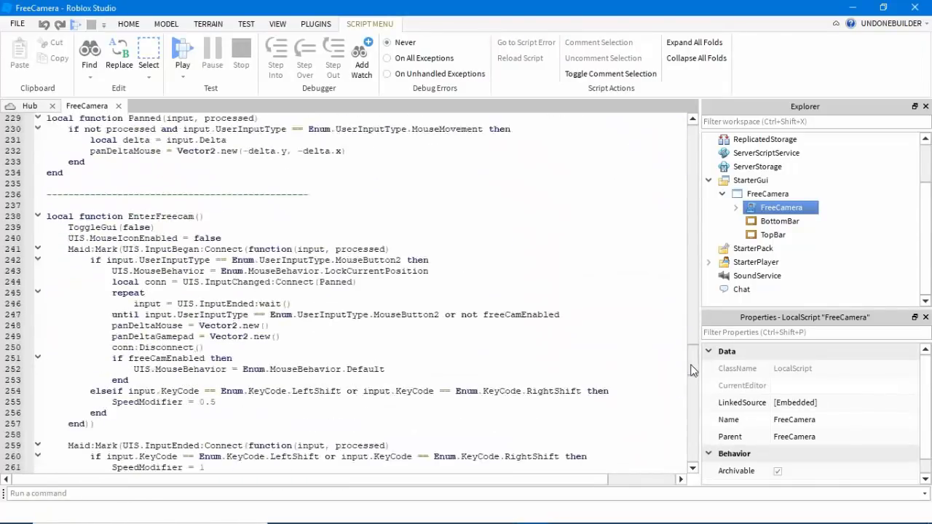
scroll(down, 3)
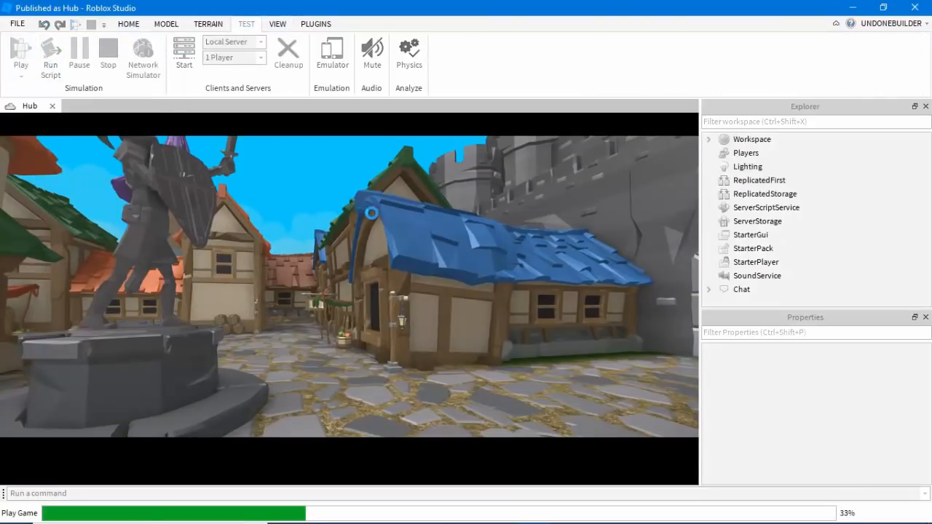
click(20, 55)
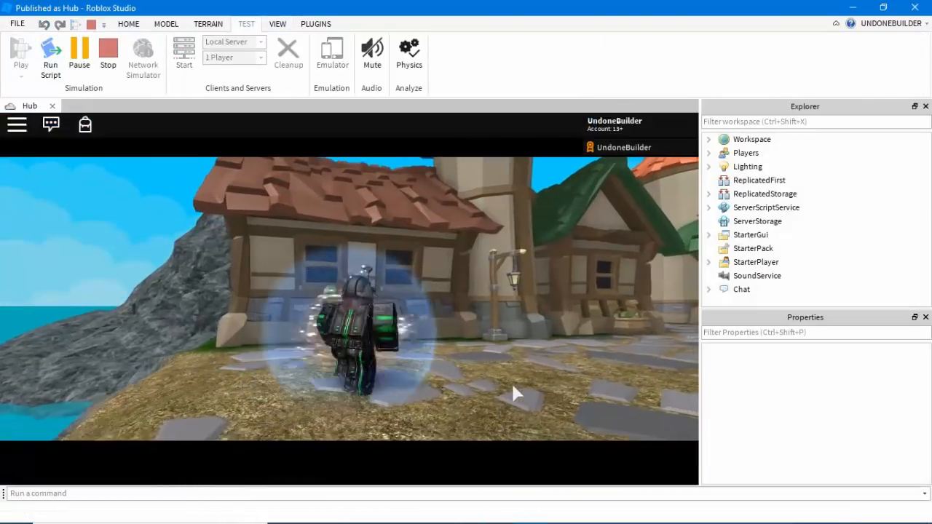